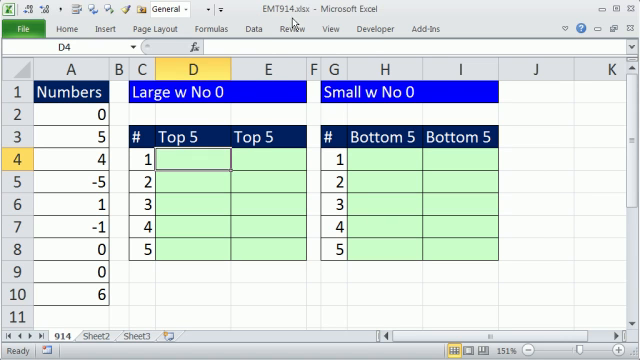
mouse_move(264, 316)
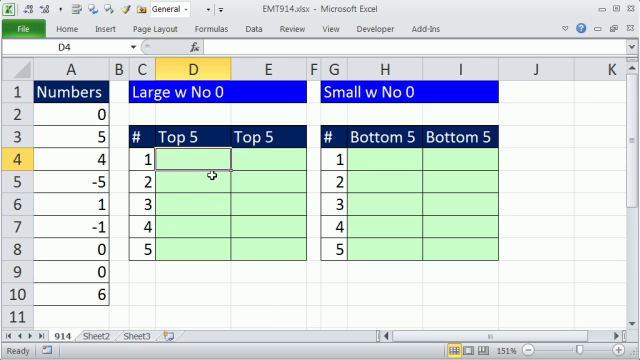
mouse_move(380, 160)
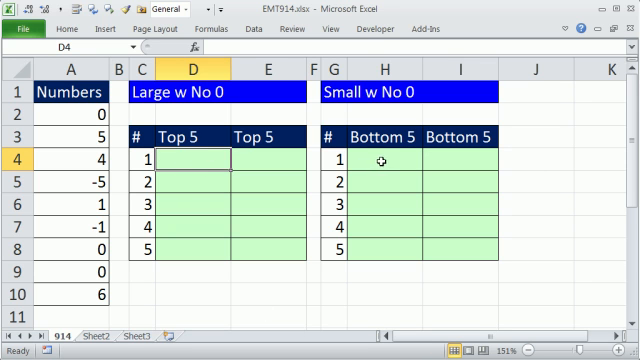
mouse_move(64, 106)
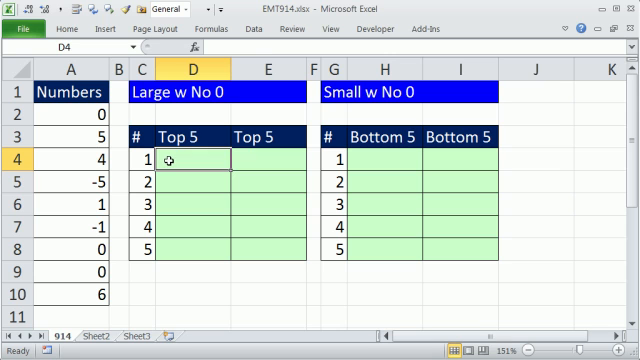
Step: Name the A2:A10 number list Numbers from its header via Create from Selection
click(380, 160)
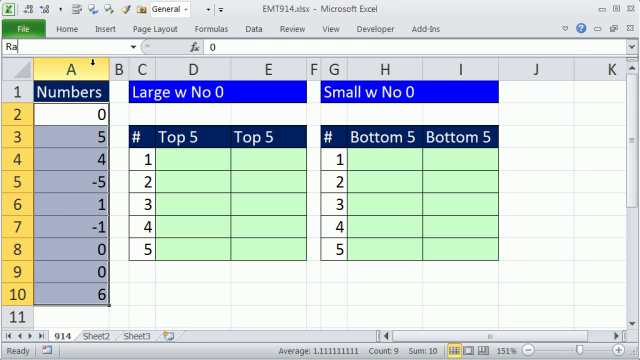
text(Range)
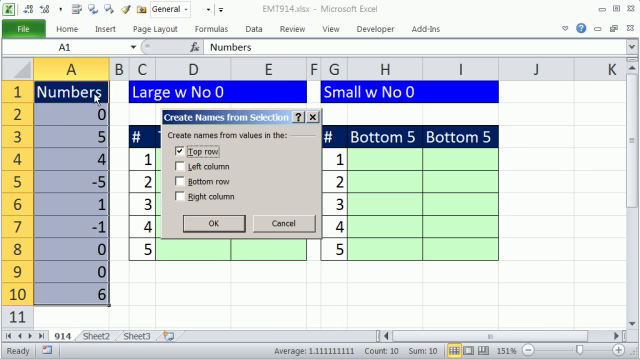
click(212, 224)
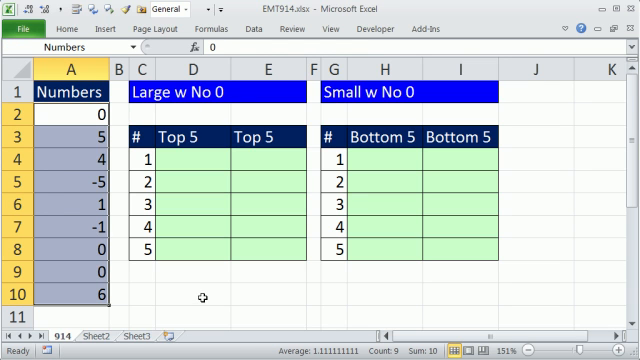
mouse_move(204, 296)
text(=LARGE()
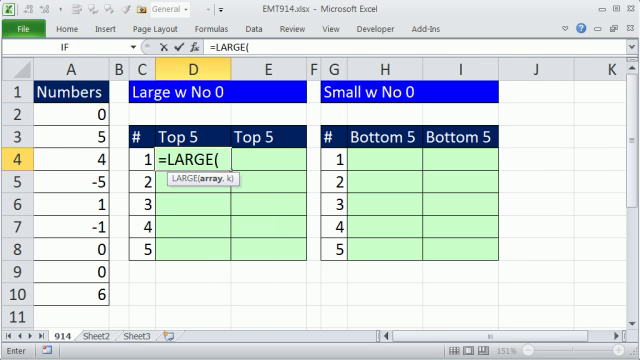
Step: Fill D4:D8 with =LARGE(Numbers,C4), returning 5, 4, 1 with 0 still ranked
text(n)
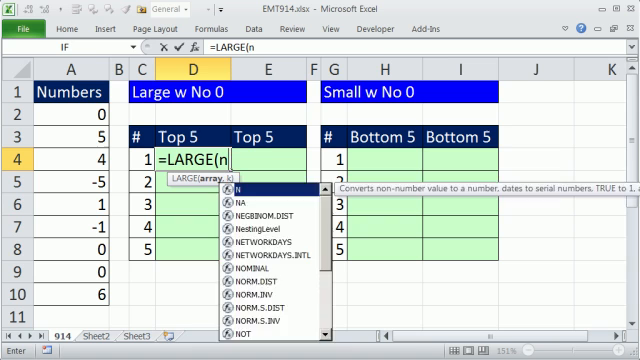
text(u)
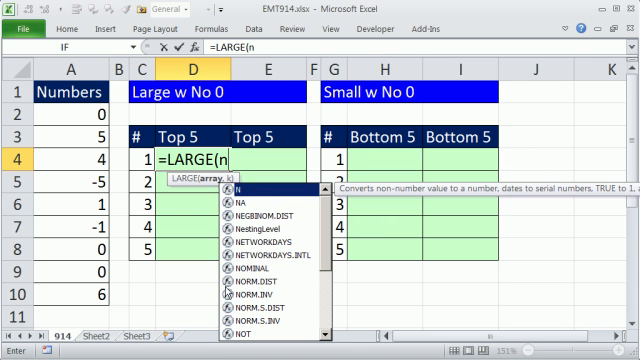
text(umbers)
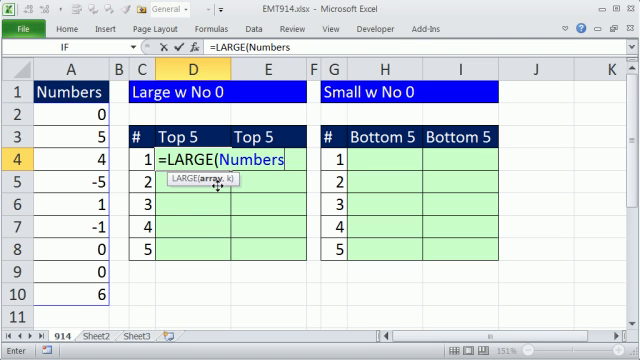
text(,C4)
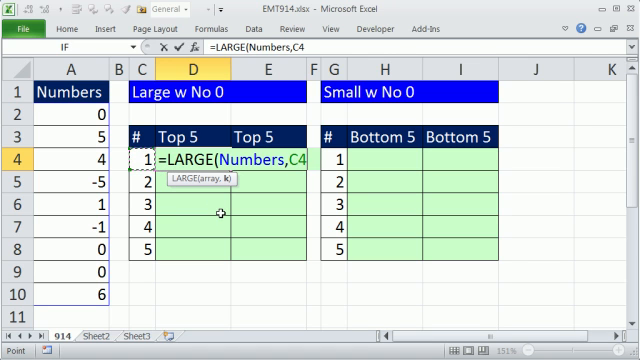
key(Enter)
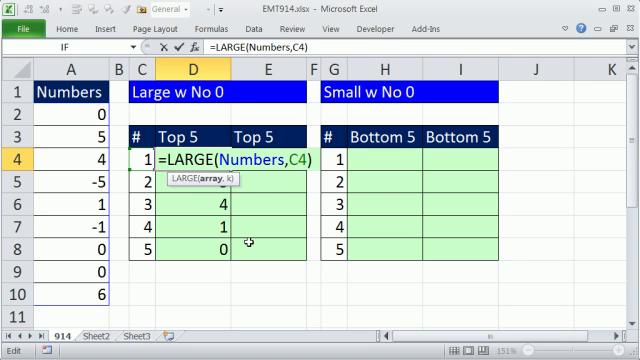
mouse_move(248, 242)
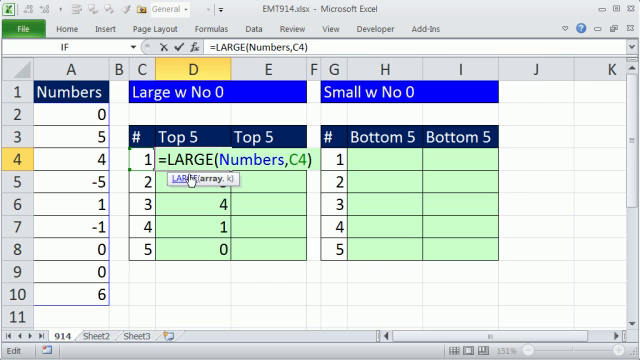
Step: Rewrite D4 as array formula =LARGE(IF(Numbers<>0,Numbers),C4) so zeros are skipped
text(IF()
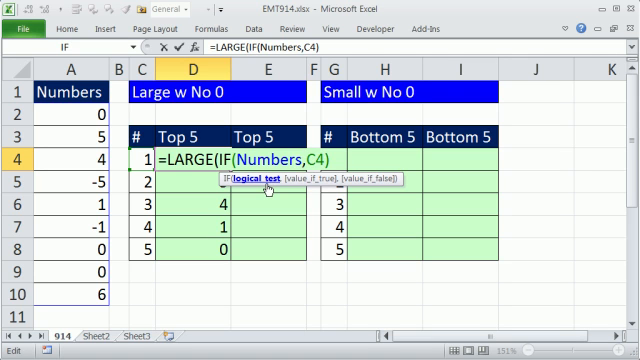
text(<>)
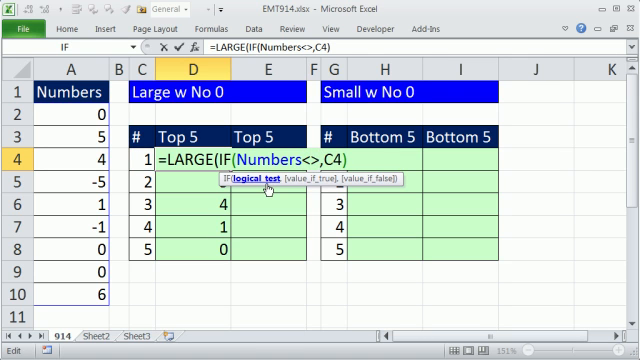
text(0)
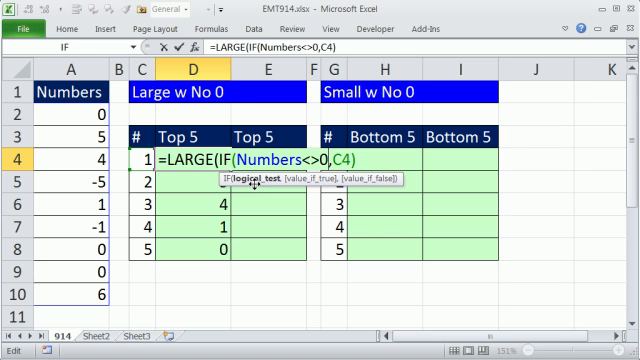
text(,)
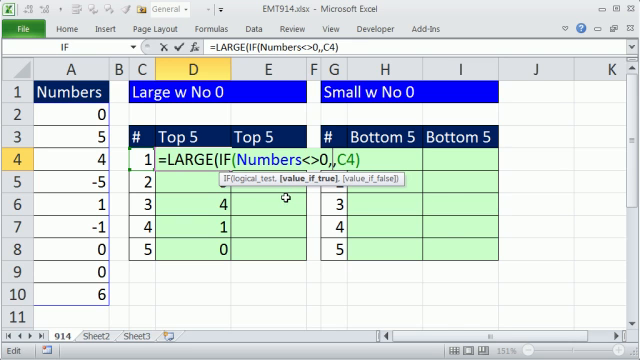
text(Numbers)
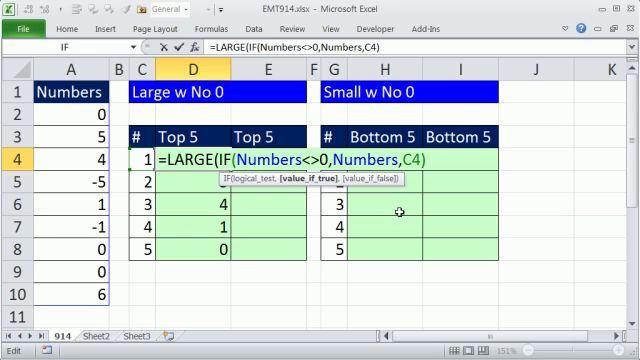
text())
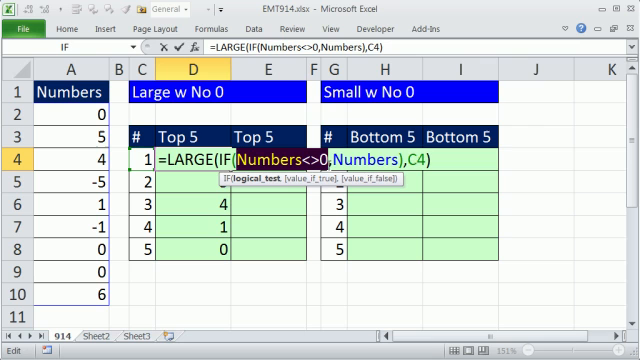
mouse_move(350, 250)
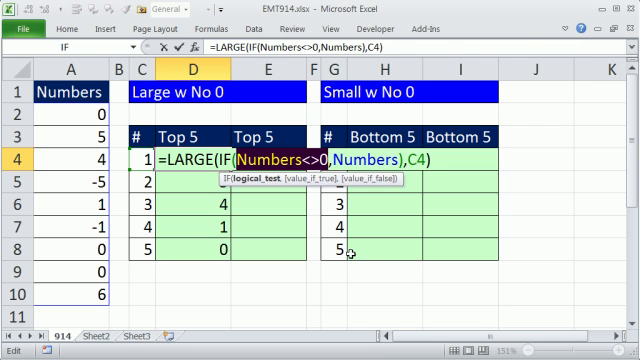
key(F9)
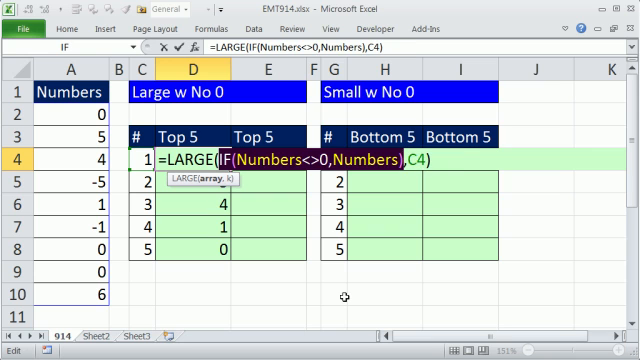
key(f9)
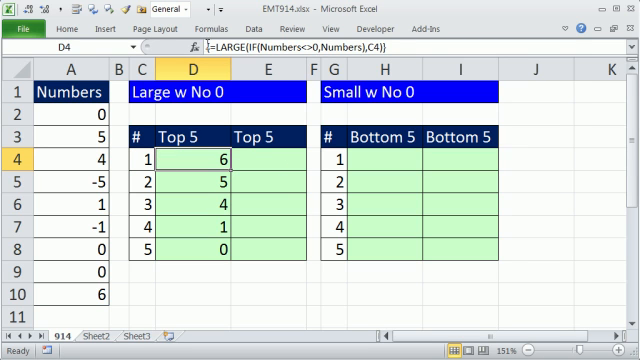
mouse_move(400, 48)
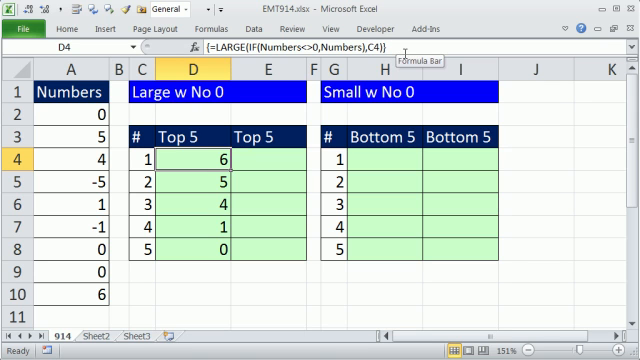
mouse_move(230, 168)
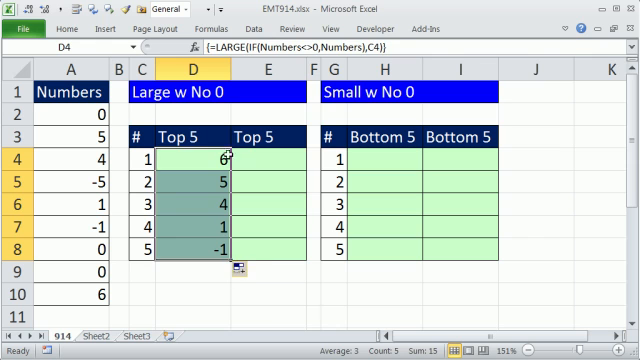
click(262, 162)
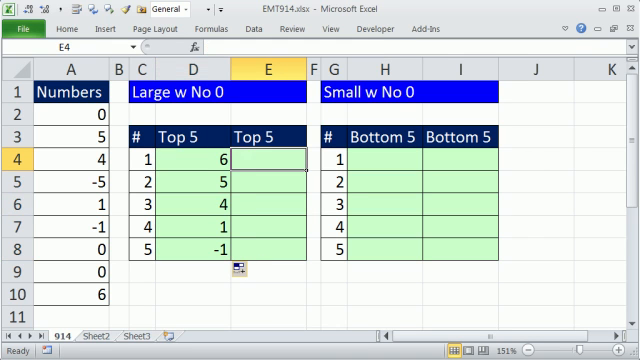
mouse_move(192, 176)
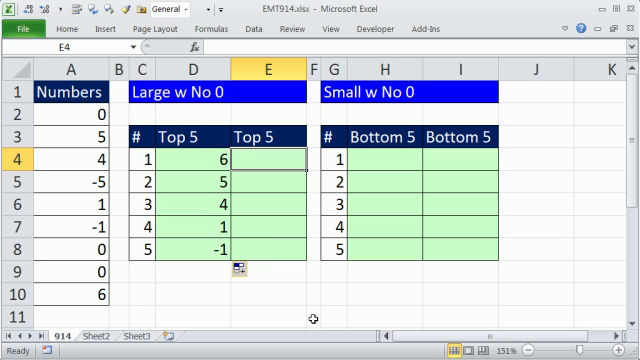
Step: Build =AGGREGATE(14,6,Numbers/(Numbers<>0) in E4 using LARGE mode ignoring errors
text(=ag)
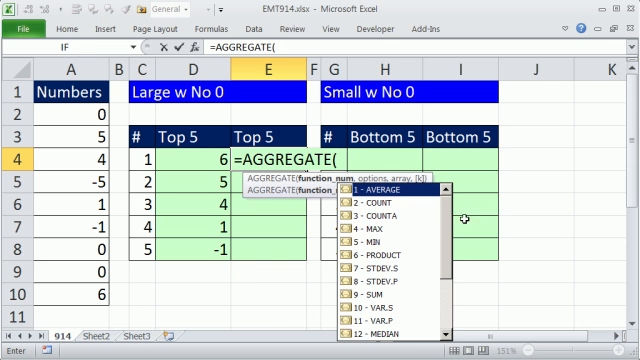
scroll(down, 3)
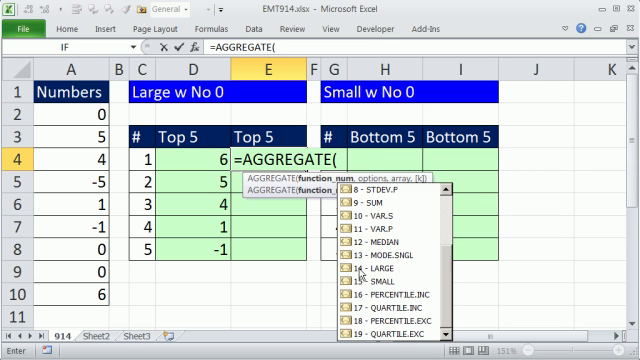
text(14,)
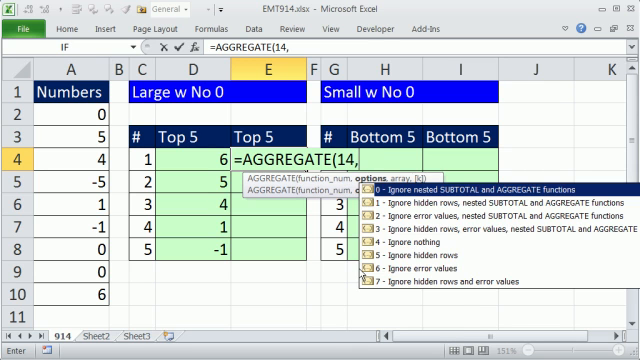
mouse_move(400, 272)
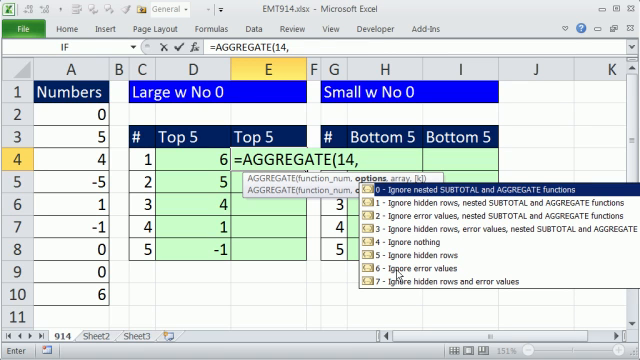
text(6,)
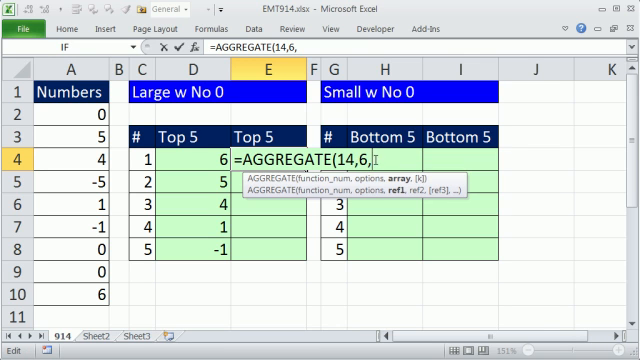
text(nu)
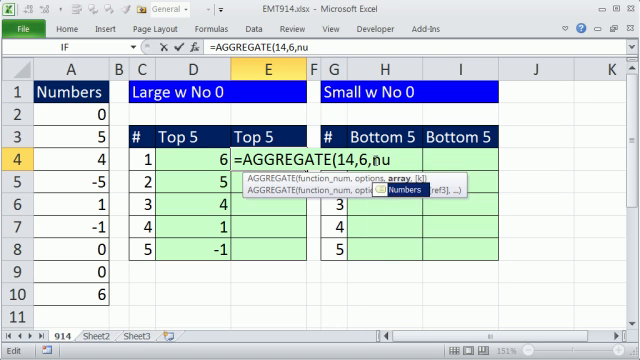
text(Numbers)
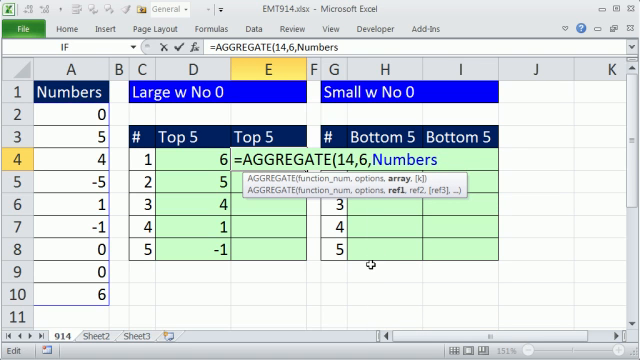
text(/(nu)
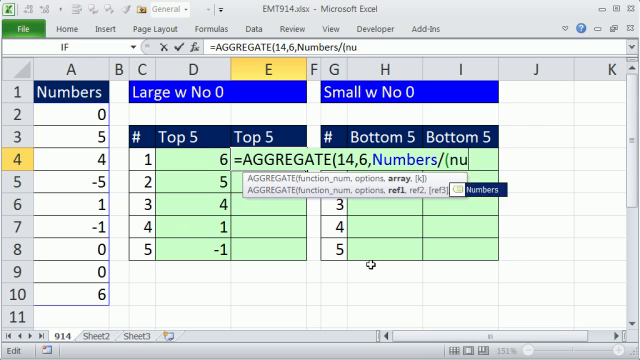
text(Numbers)
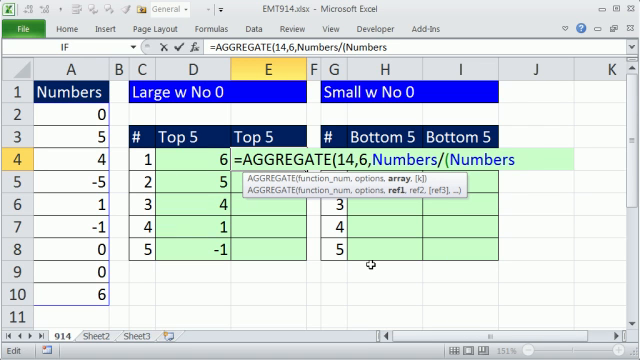
text(<>)
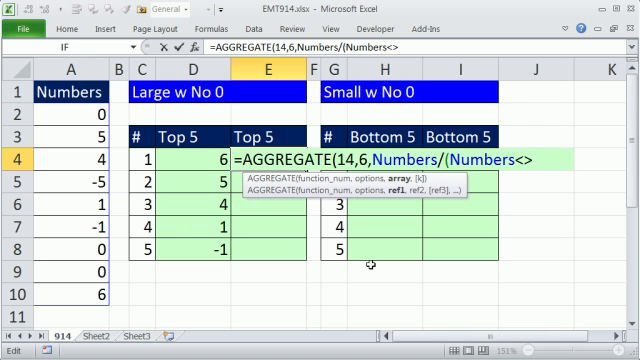
text(0))
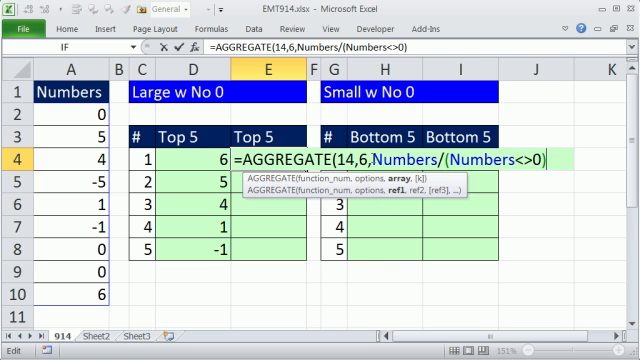
Step: Preview the division array with F9, restore it, and finish the formula with ,C4)
key(f9)
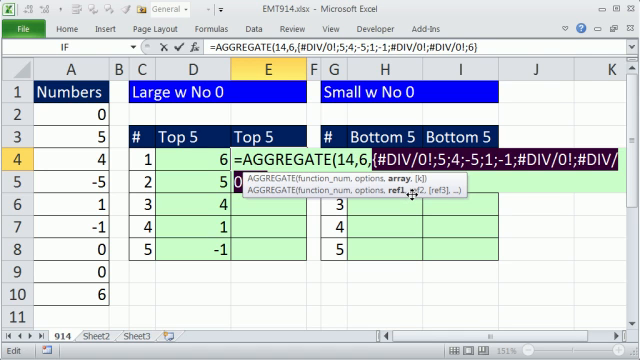
text(Numbers/(Numbers<>0))
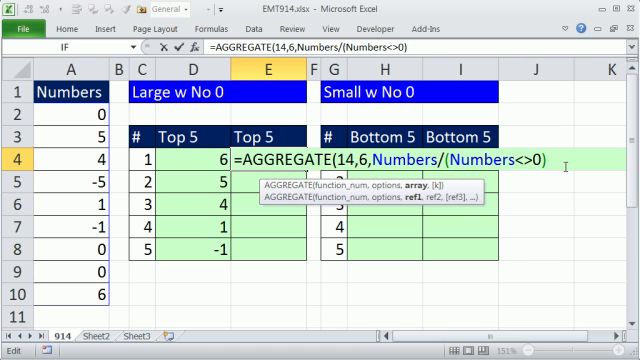
text(,C4))
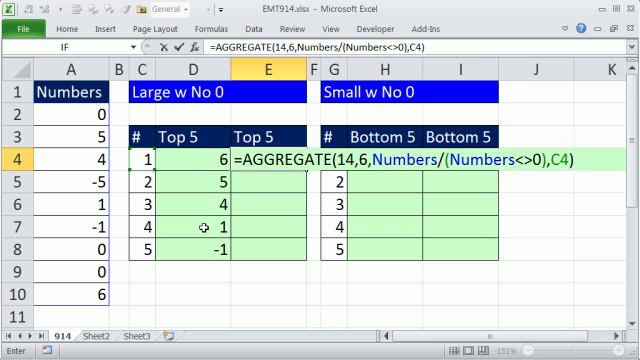
key(Enter)
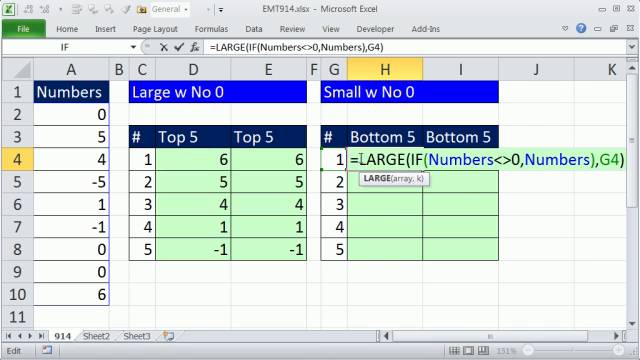
Step: Start the =SMALL(IF(Numbers<>0,Numbers),G4) array formula for the Bottom 5 column
text(s)
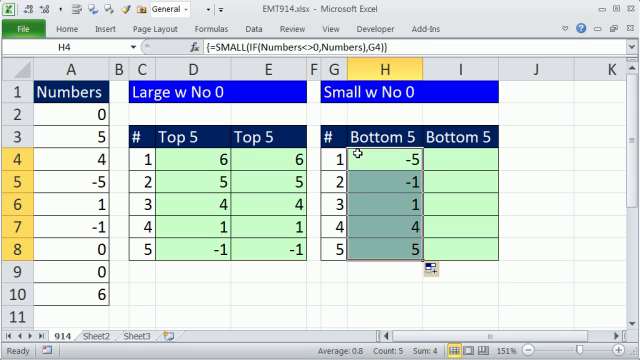
Step: Enter =AGGREGATE(15,6,Numbers/(Numbers<>0),G4) in I4 for the smallest nonzero number, -5
text(=AGGREGATE(14,6,Numbers/(Numbers<>0),C4))
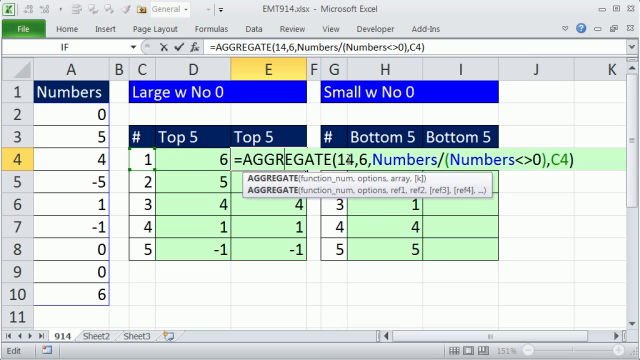
key(Enter)
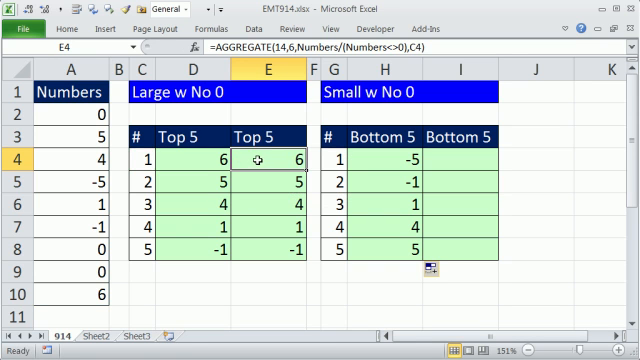
text(=AGGREGATE(14,6,Numbers/(Numbers<>0),G4))
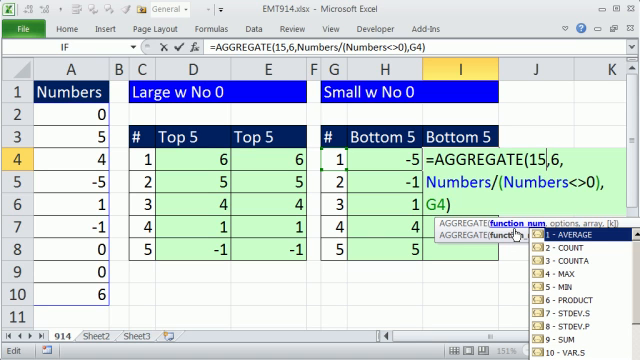
key(Enter)
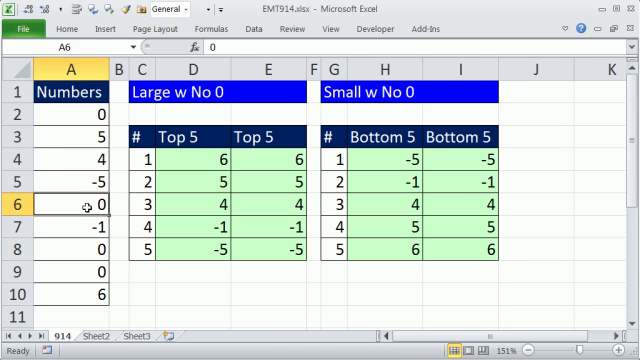
mouse_move(128, 224)
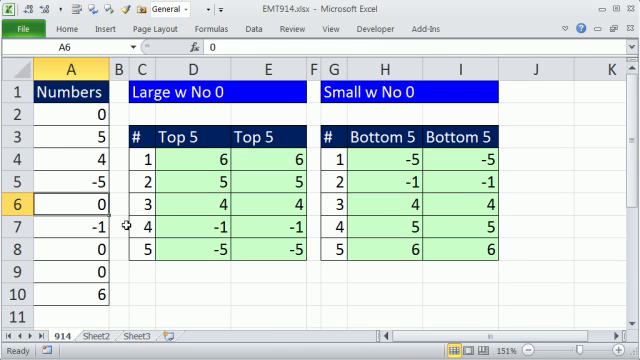
Step: Set another Numbers value to 0 and check the row-8 formulas now returning #NUM!
text(1)
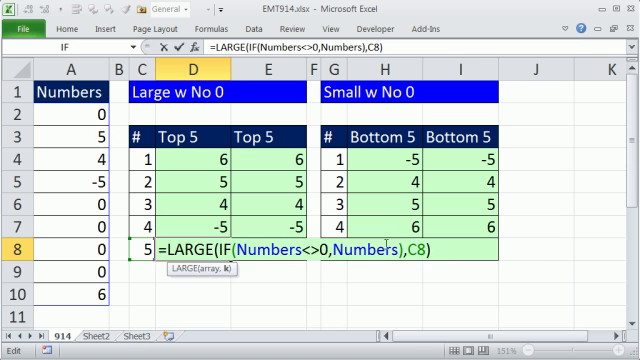
text(=AGGREGATE(14,6,Numbers/(Numbers<>0),C8))
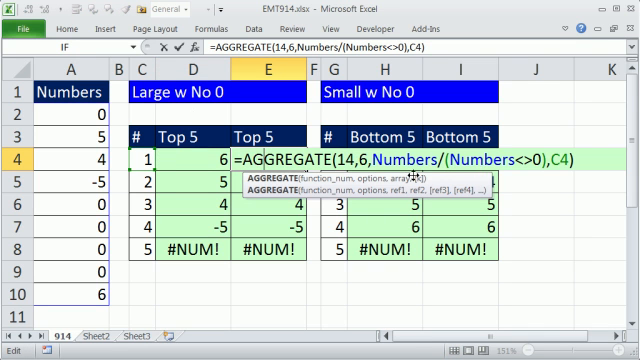
Step: Wrap D4's LARGE array formula in IF(ISERROR(...),"",...) so the fifth rank shows blank
text(=LARGE(IF(Numbers<>0,Numbers),C4))
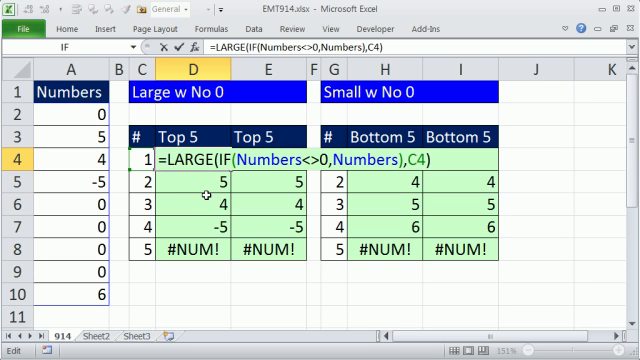
text(if)
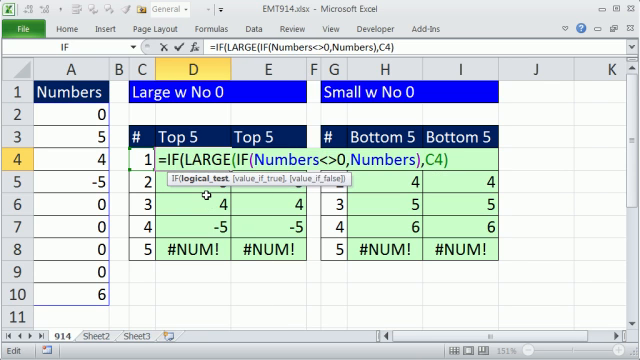
text(i)
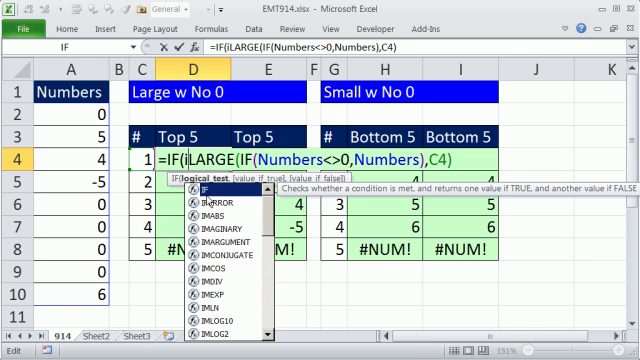
text(s)
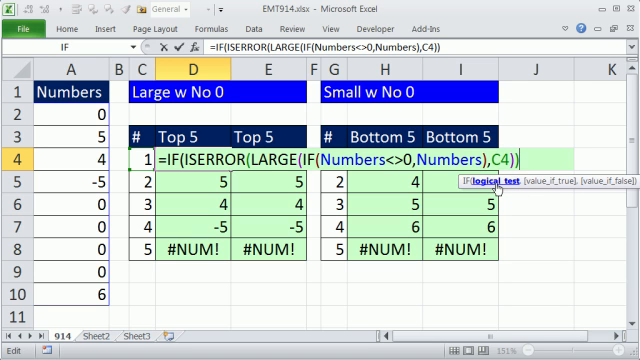
text(,"",)
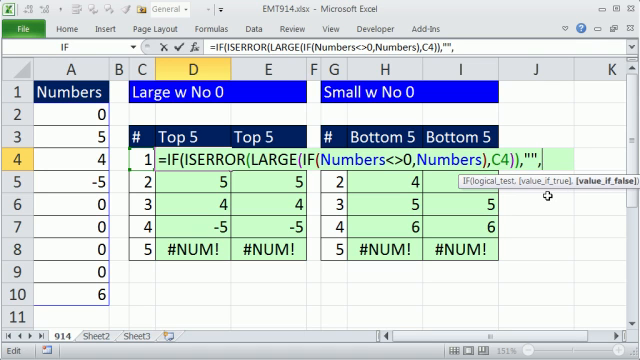
text(LARGE(IF(Numbers<>0,Numbers),C4))
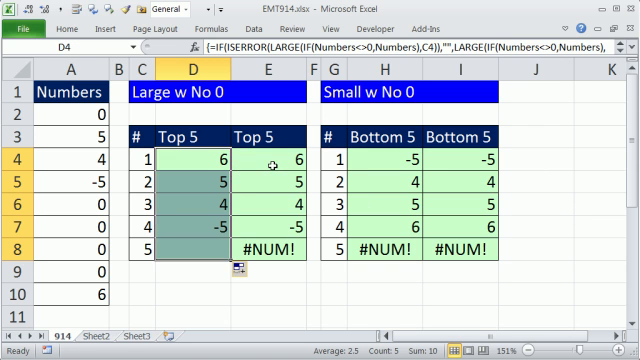
Step: Wrap E4's AGGREGATE and H4's SMALL formulas in IFERROR(...,"") to blank #NUM!
text(=AGGREGATE(14,6,Numbers/(Numbers<>0),C4))
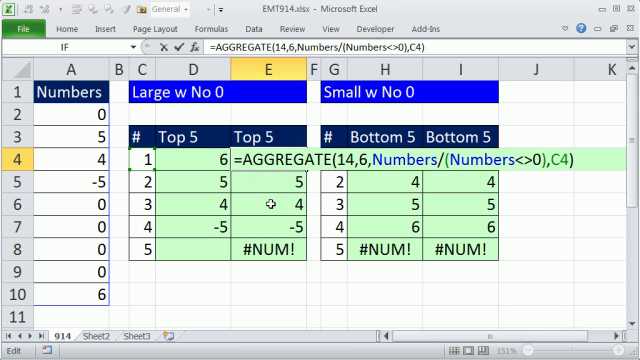
text(if)
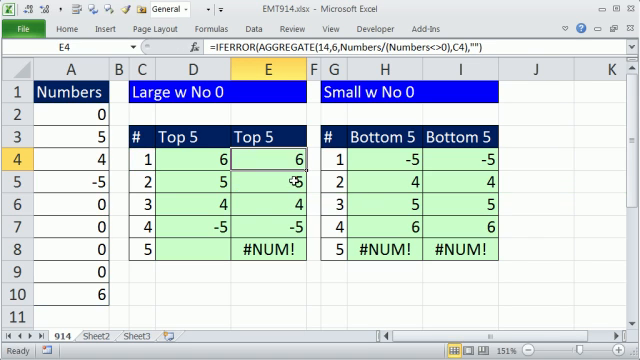
text(=SMALL(IF(Numbers<>0,Numbers),G4))
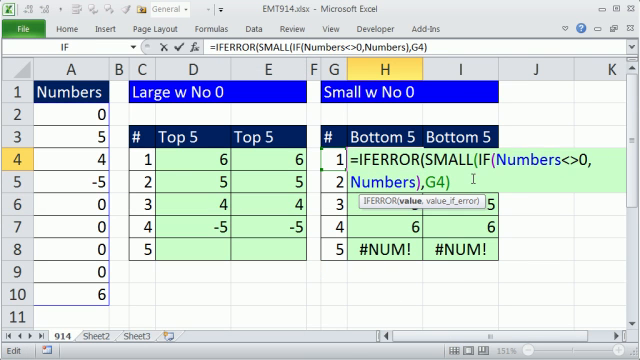
text(,""))
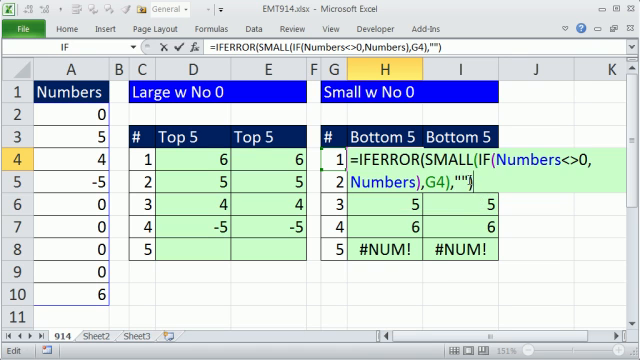